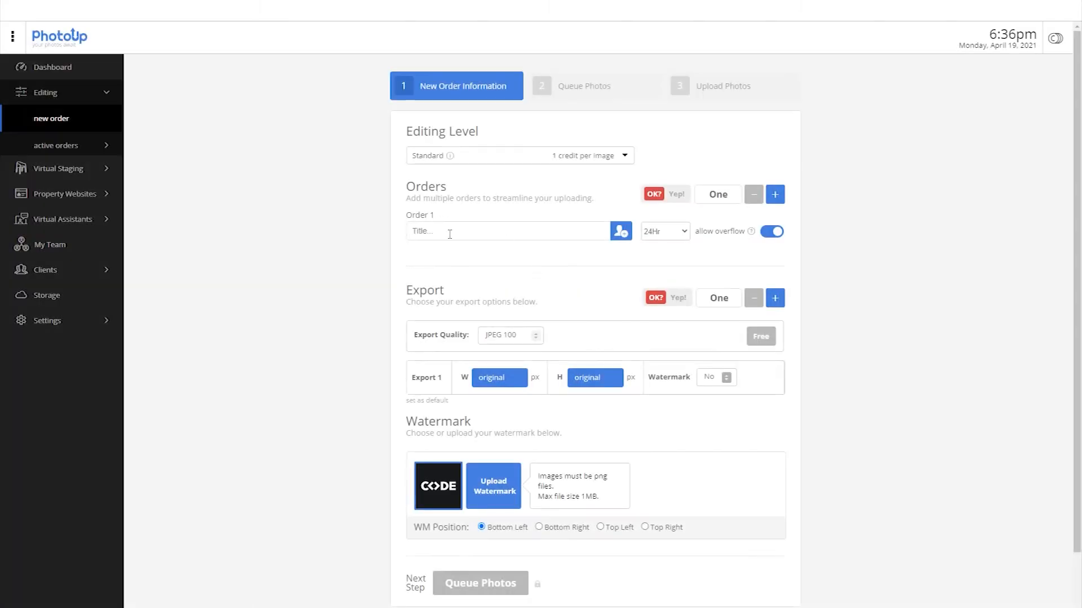
Title Order 1 '1234 Main Street', keep a single order, and choose the 24Hr turnaround.
type("1234 Main Street")
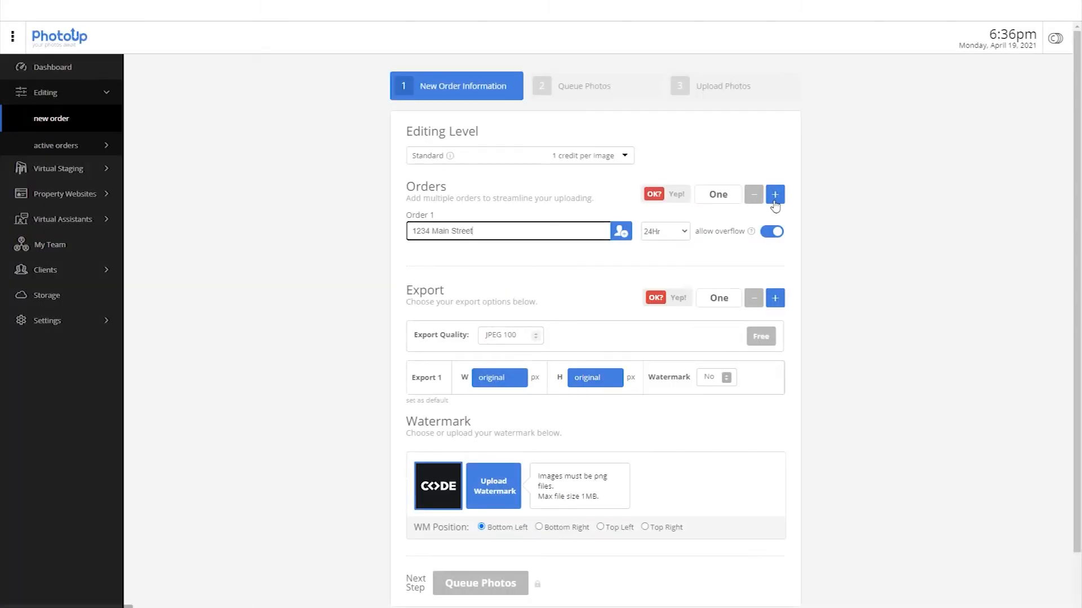
left_click(774, 194)
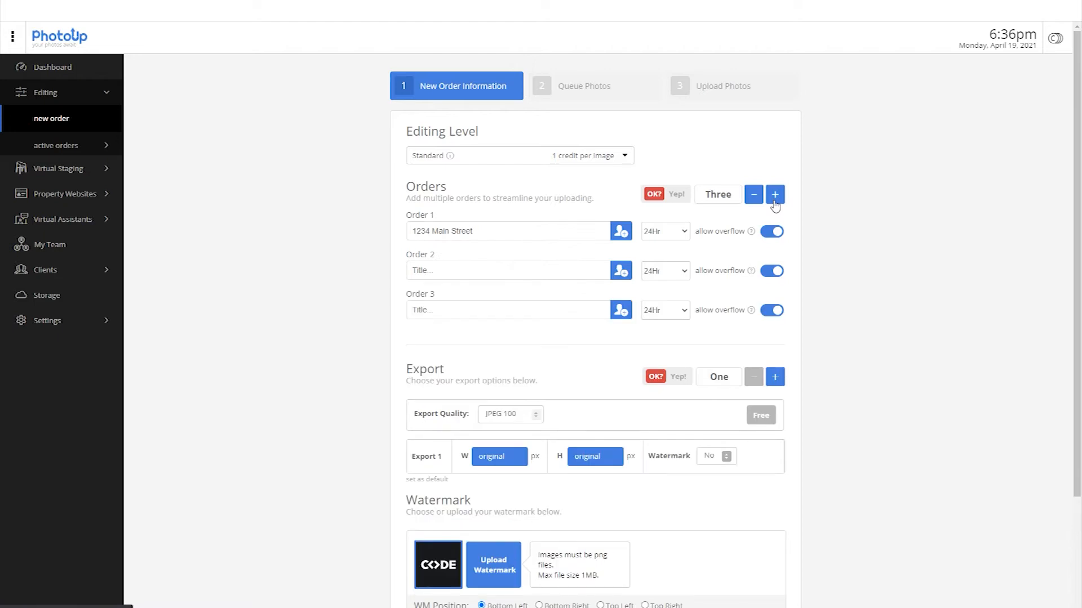
left_click(753, 193)
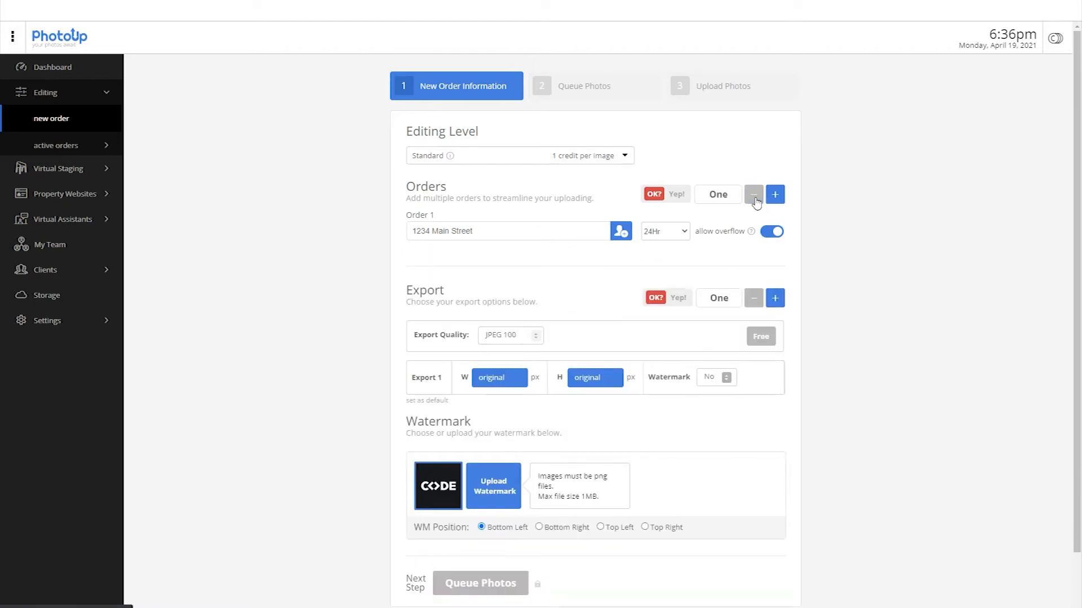
left_click(662, 231)
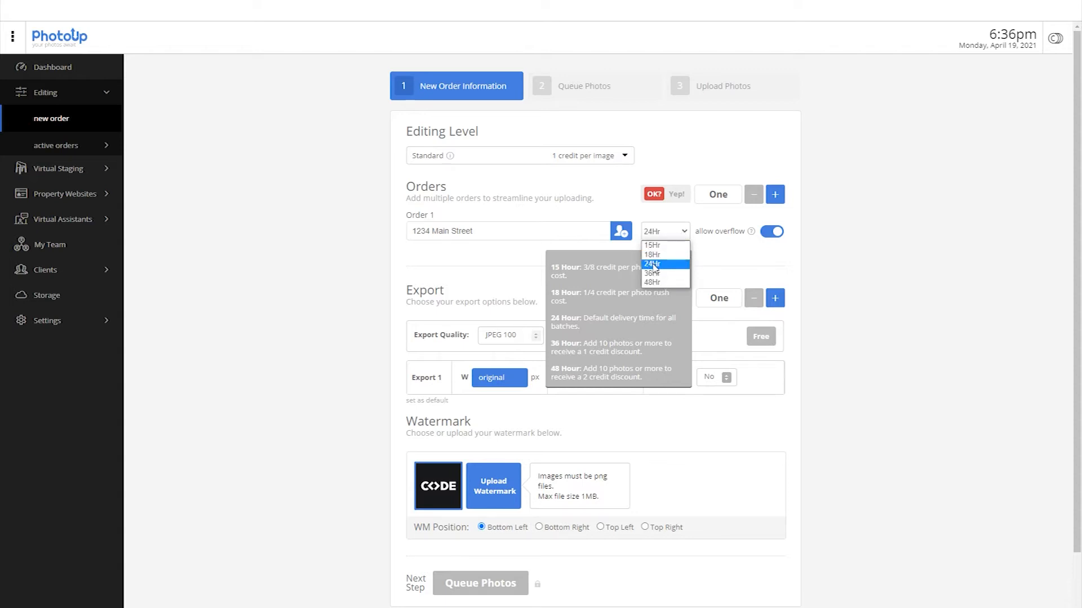
left_click(651, 263)
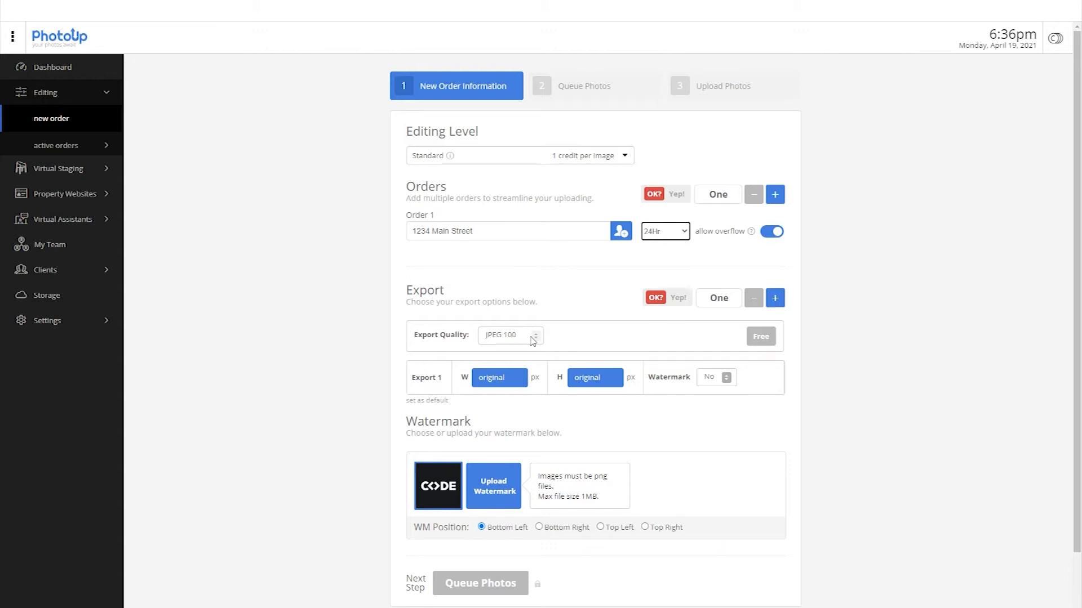
Set export quality to JPEG 70 and keep a single original-size export.
left_click(510, 336)
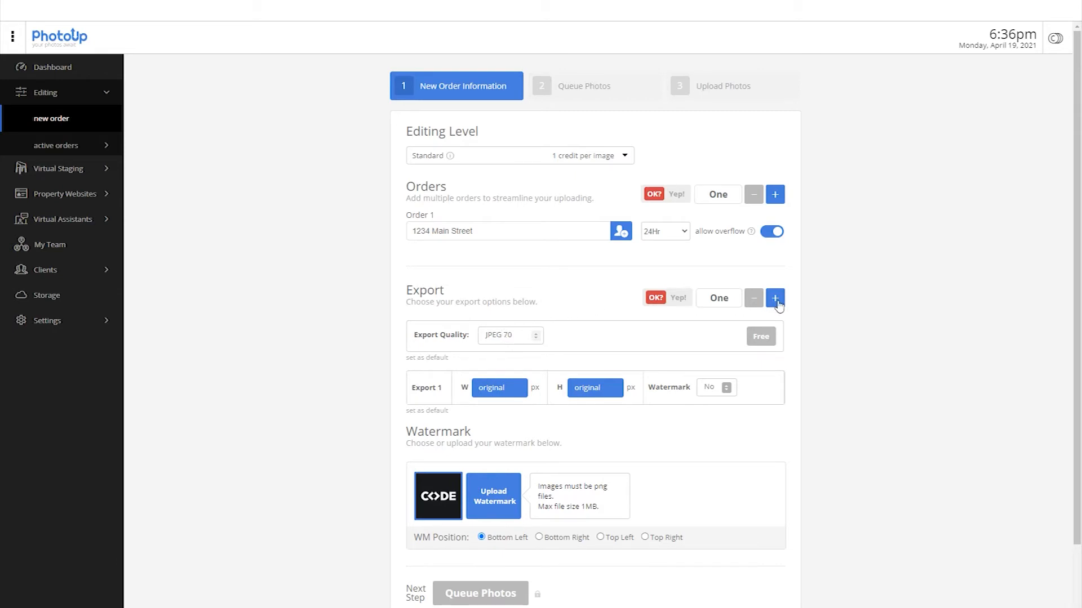
left_click(774, 297)
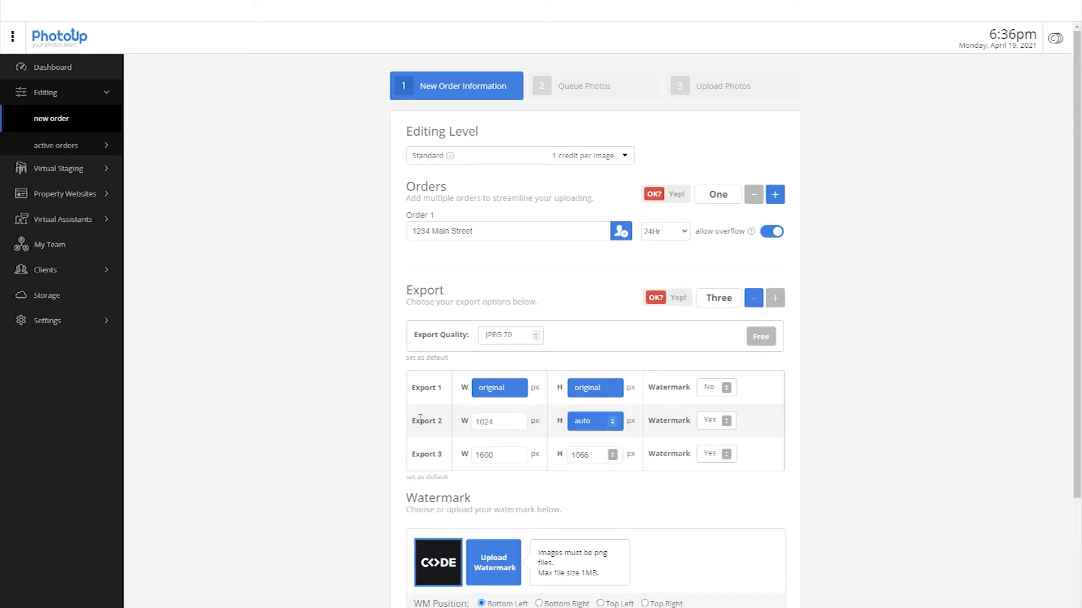
left_click(753, 297)
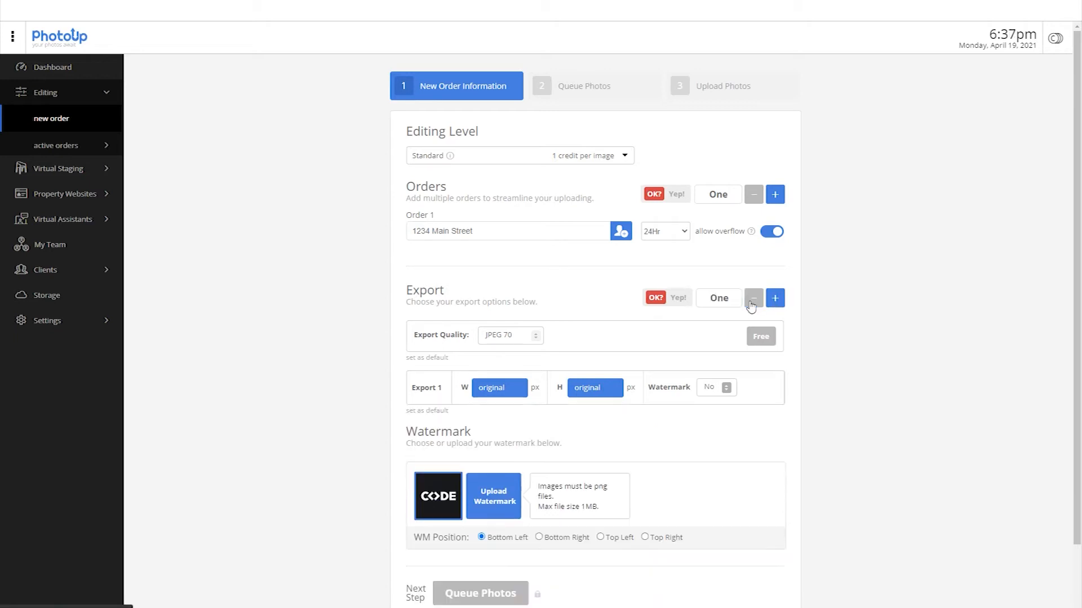
mouse_move(492, 497)
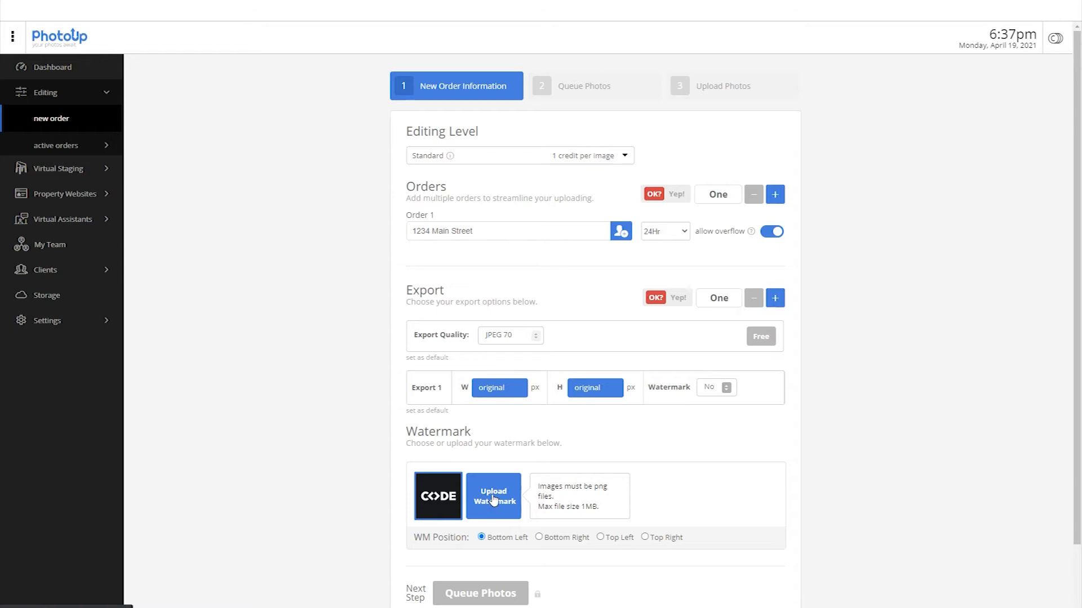
left_click(493, 495)
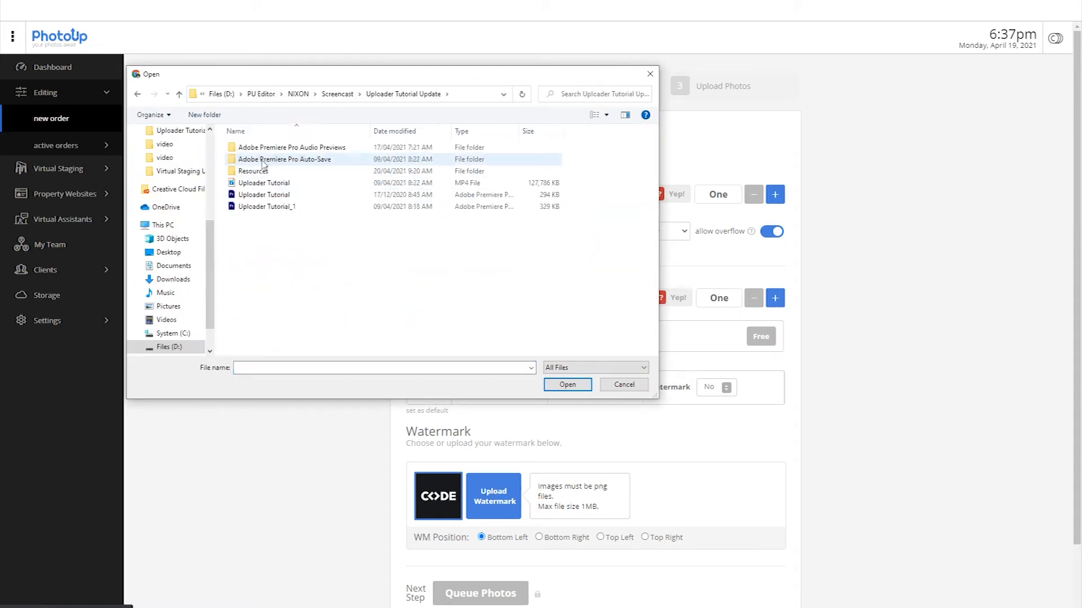
left_click(622, 385)
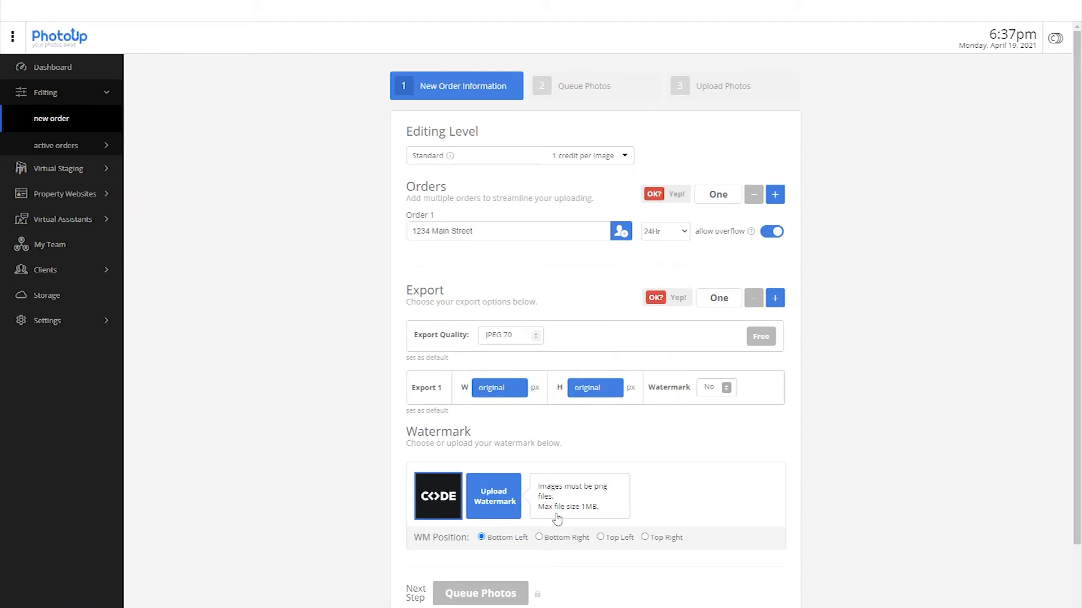
left_click(643, 537)
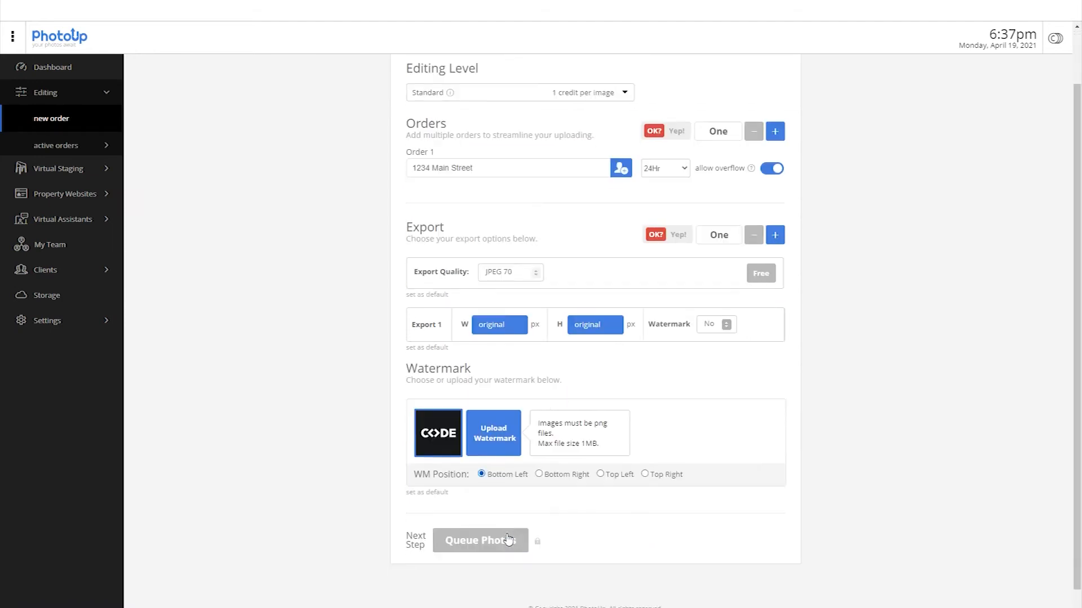
Confirm the export settings as Yep! and proceed to Queue Photos.
scroll("down", 3)
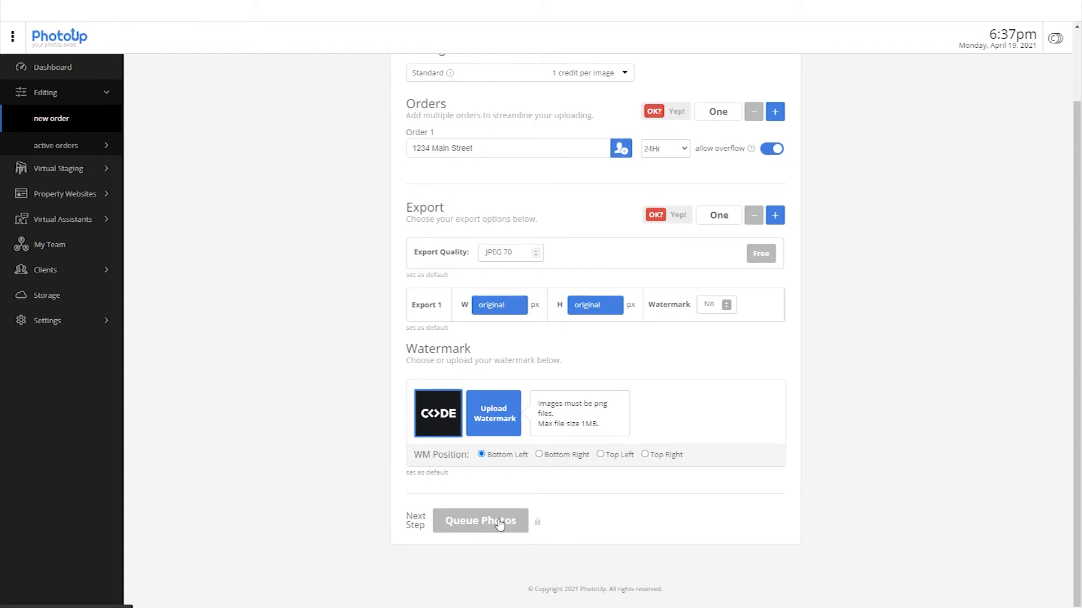
mouse_move(671, 103)
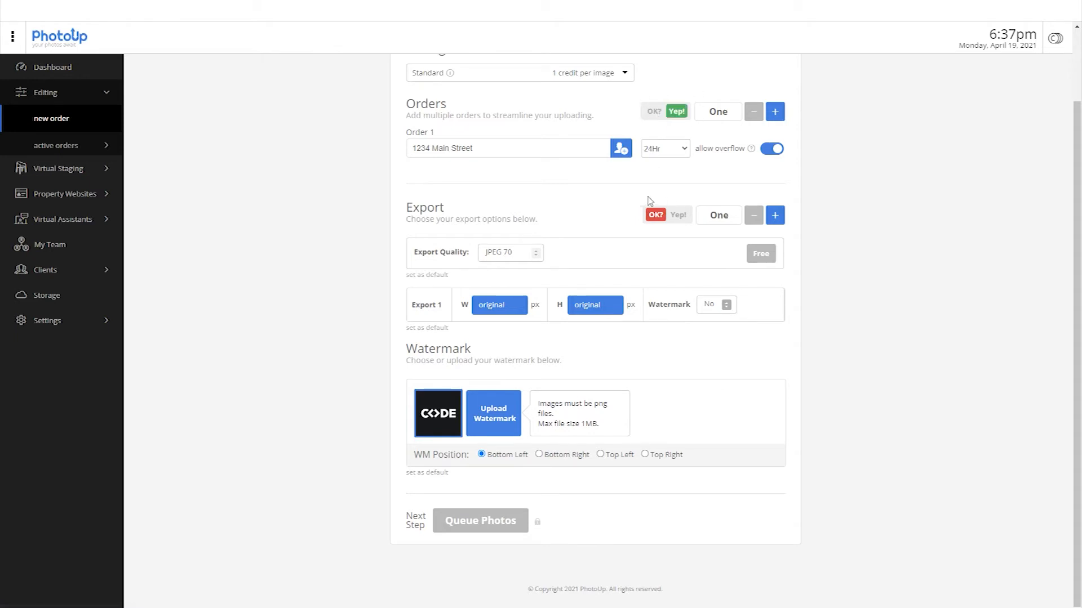
left_click(653, 214)
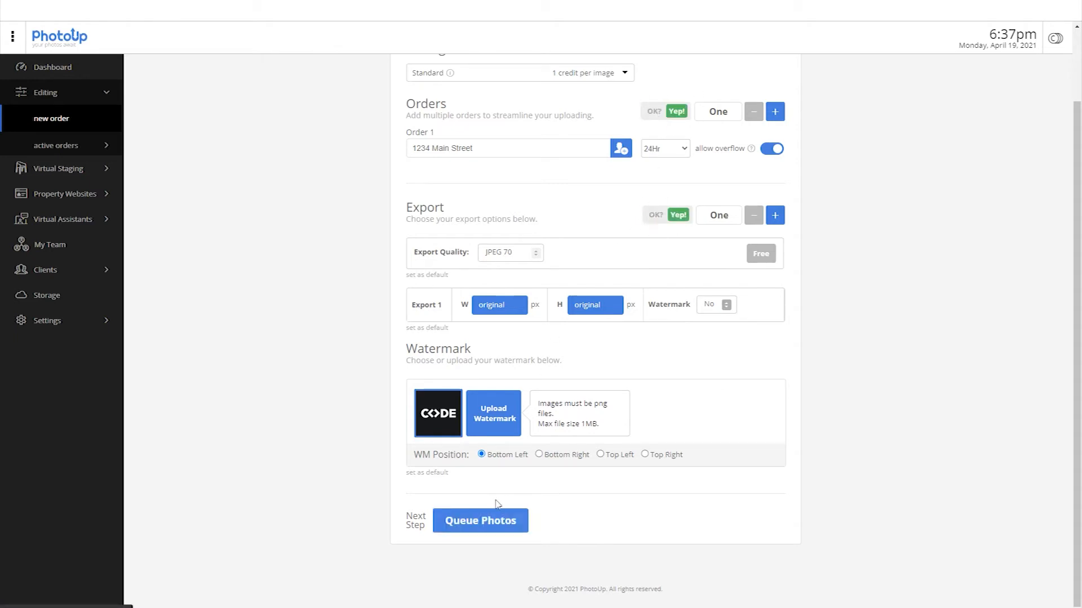
left_click(480, 520)
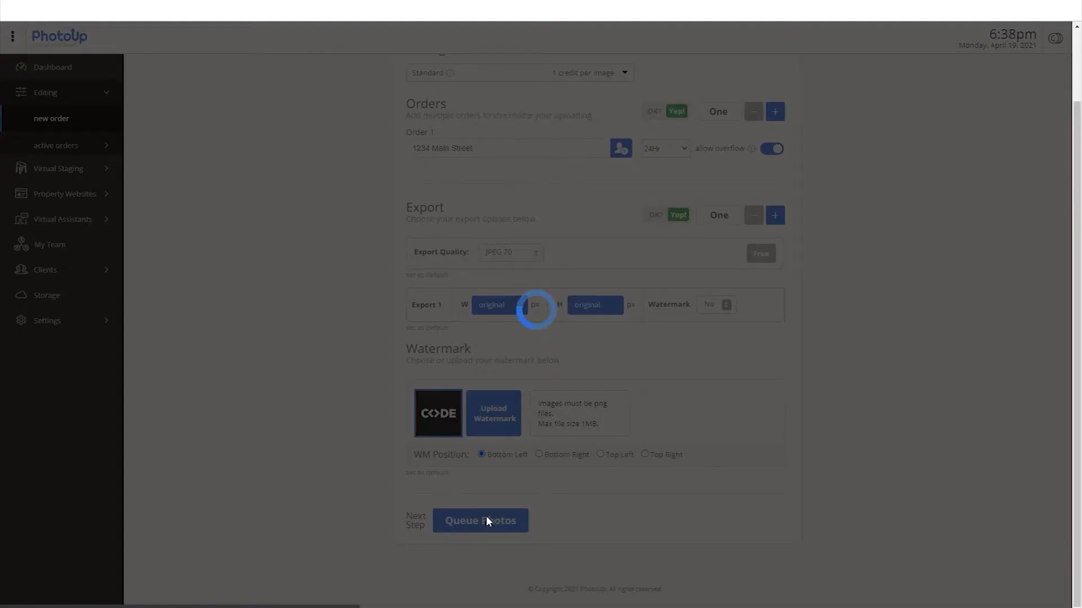
Enable automatic grouping every 5 photos as HDR Groups and start selecting photos.
left_click(480, 521)
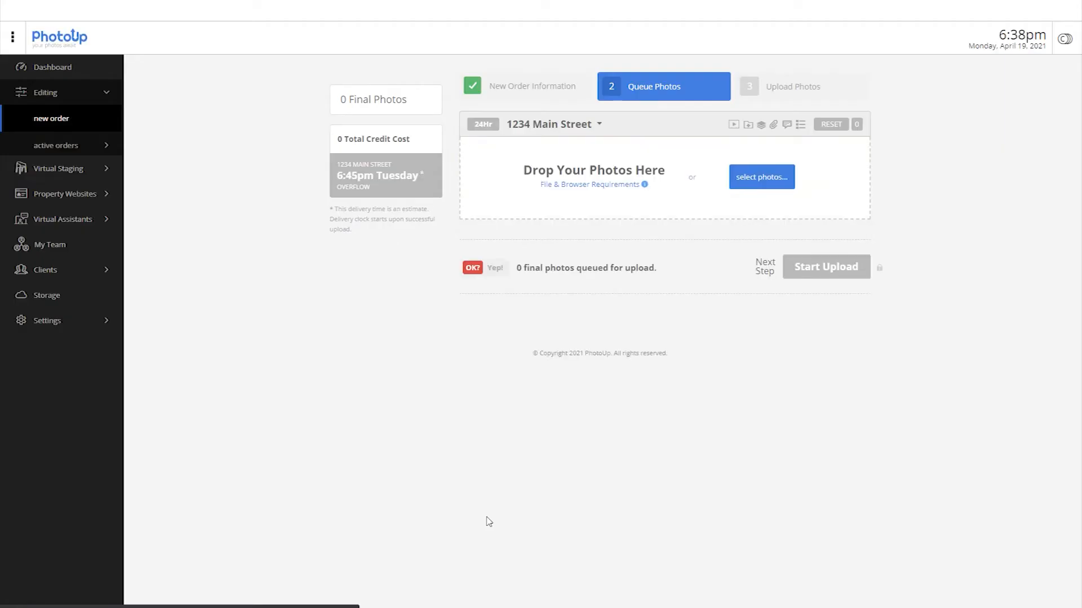
mouse_move(760, 125)
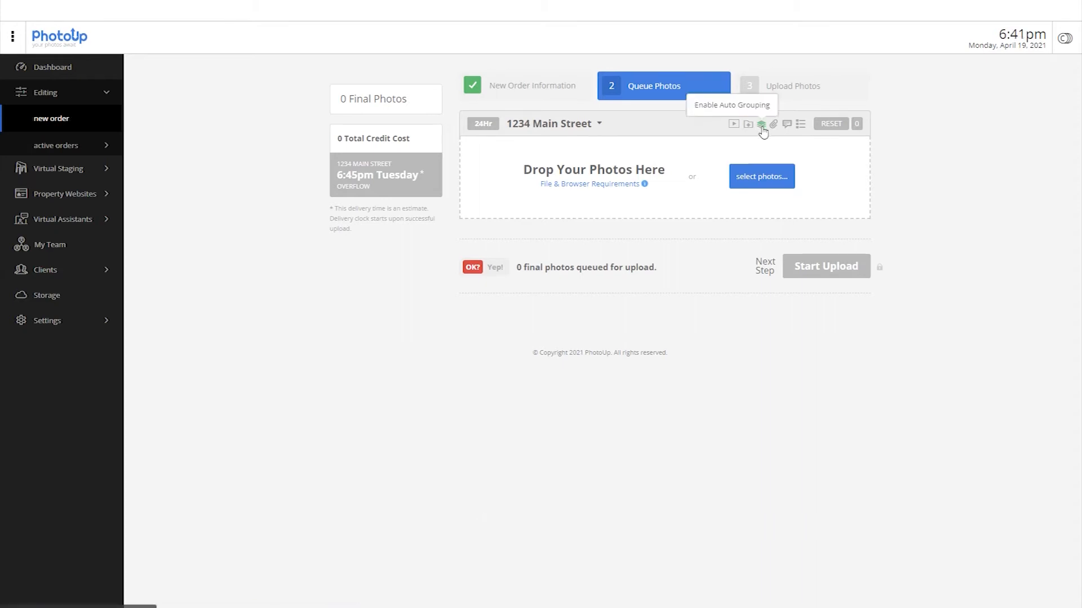
left_click(761, 124)
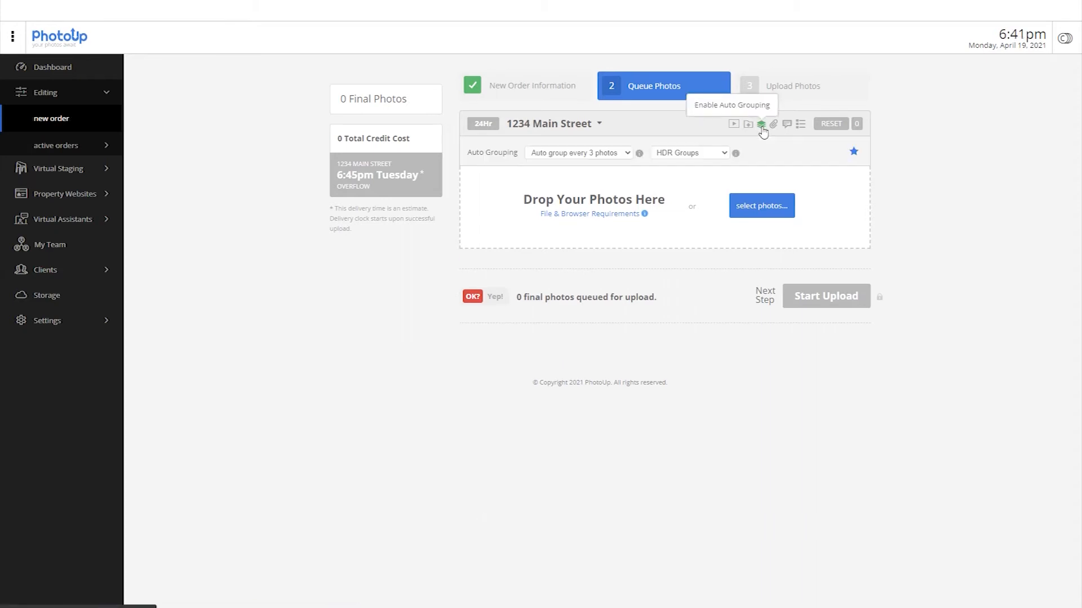
left_click(578, 152)
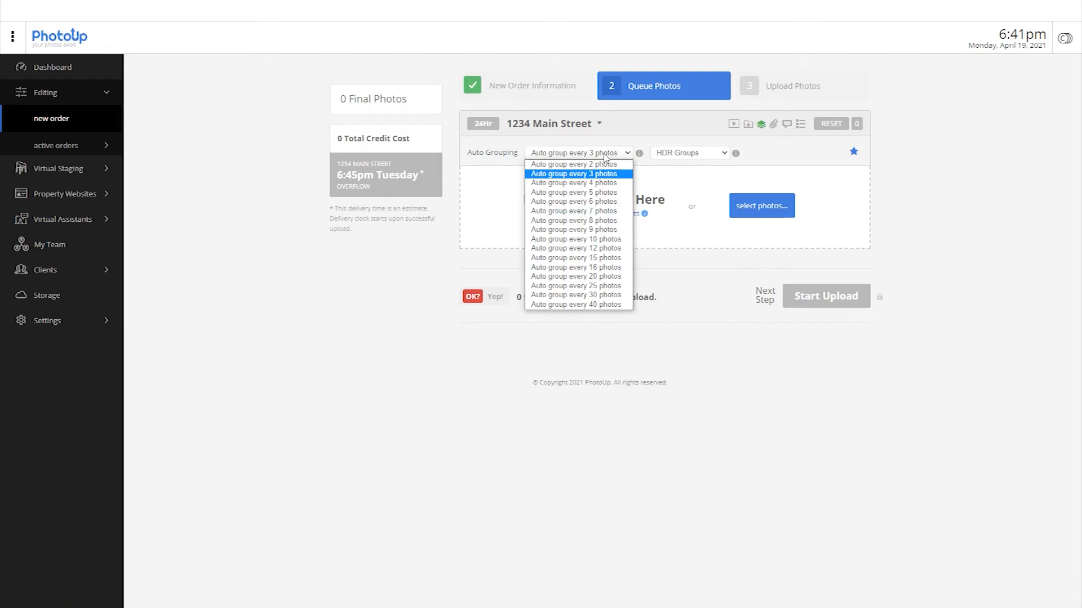
left_click(573, 191)
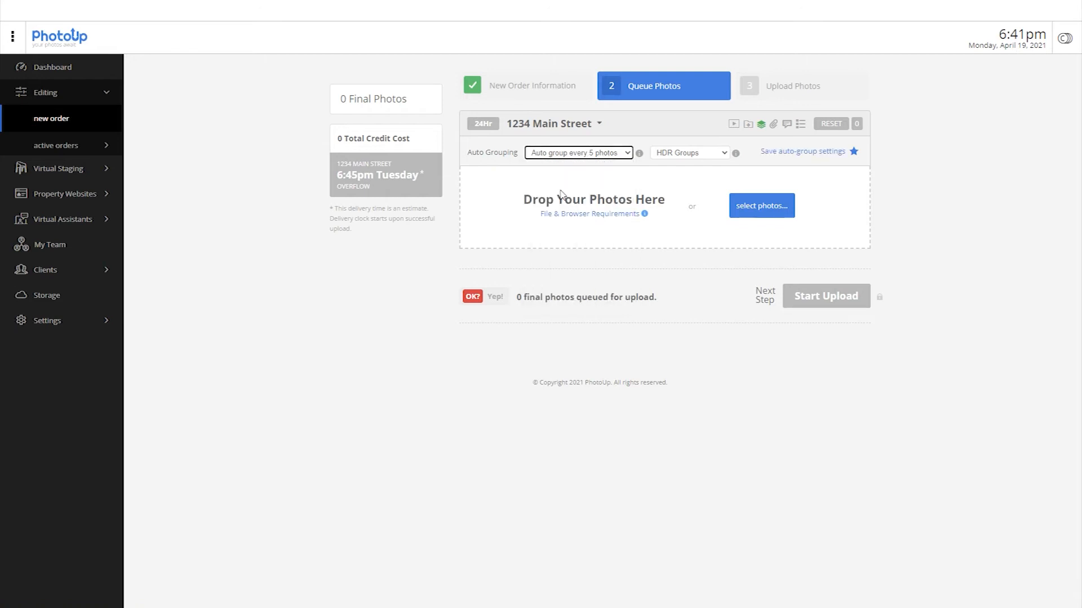
left_click(689, 152)
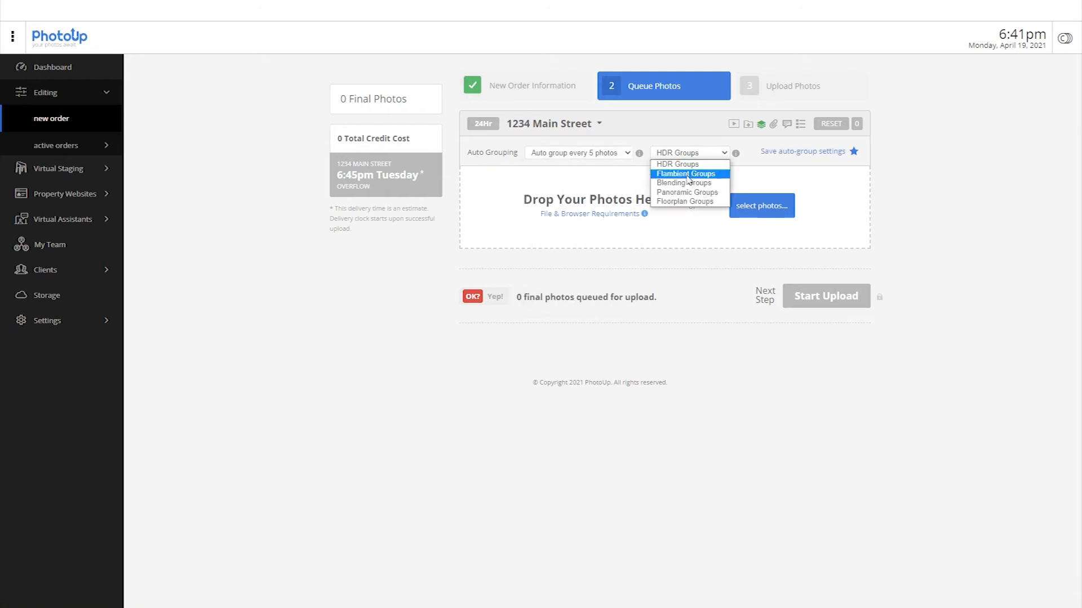
left_click(677, 163)
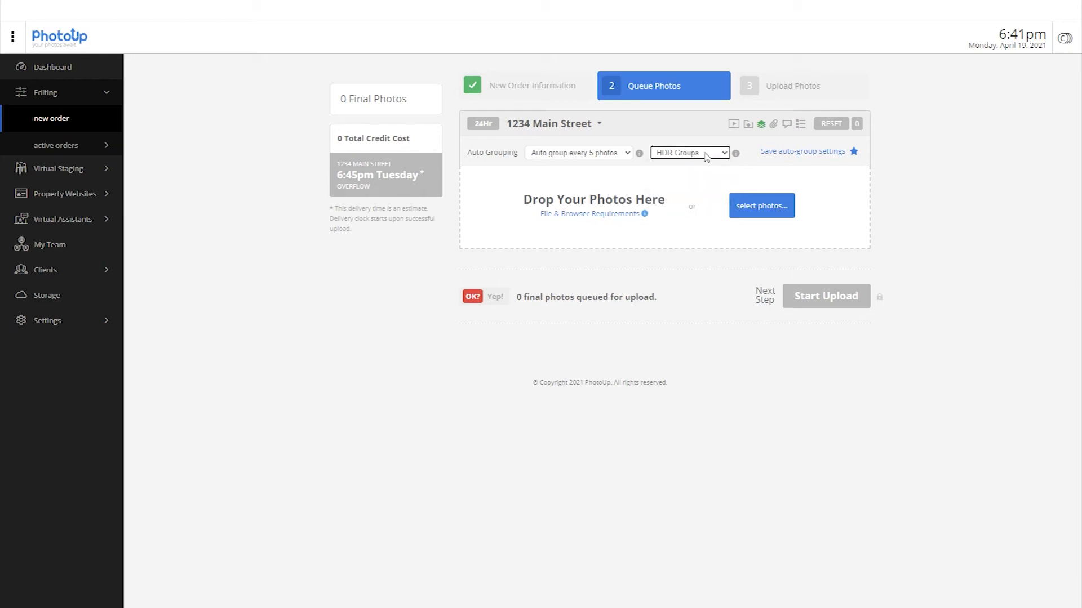
left_click(760, 205)
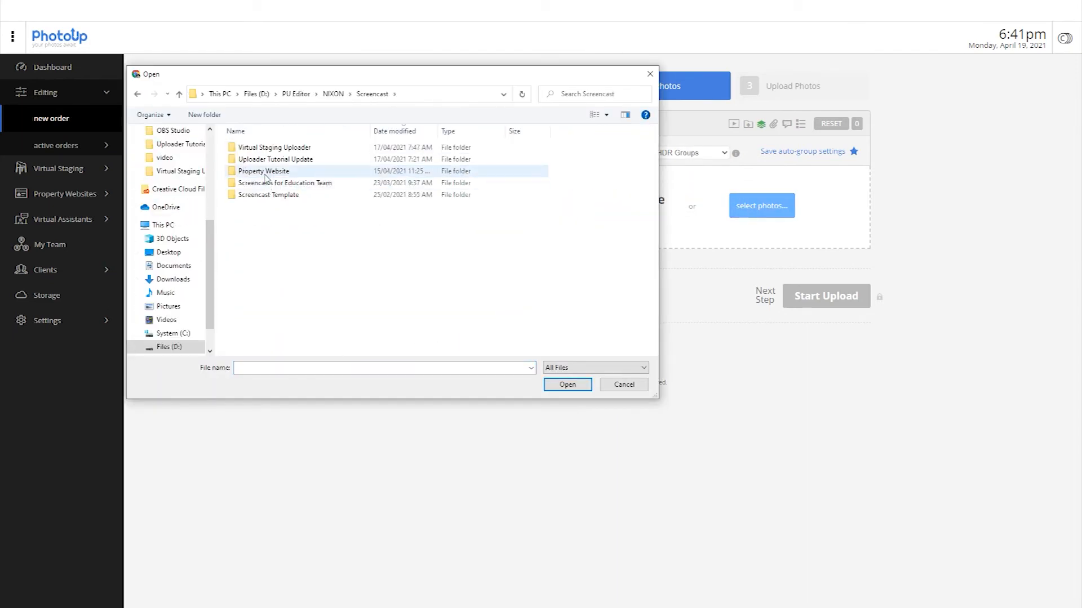
Add all images from the PHOTOS folder, queuing fifteen photos as three HDR groups.
double_click(276, 159)
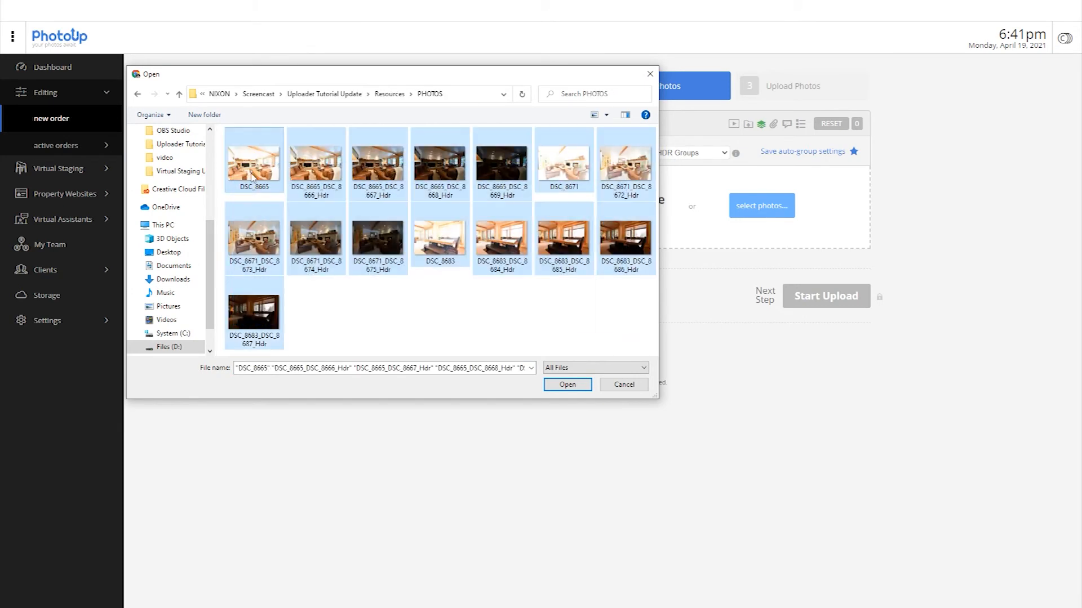
left_click(567, 385)
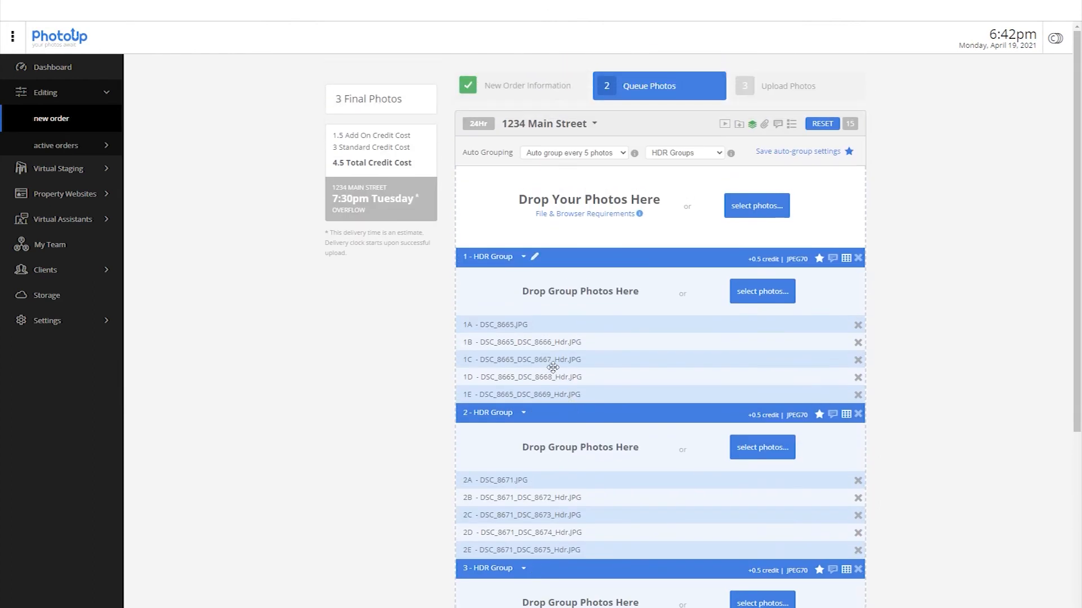
mouse_move(647, 220)
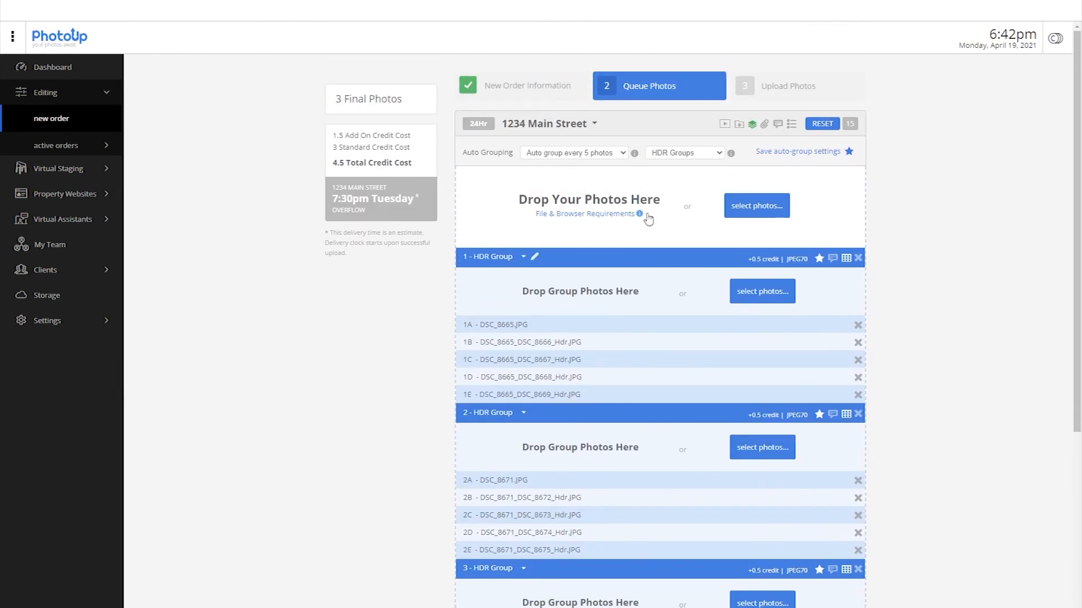
Add and save an order-wide note reading 'Batch Note'.
left_click(779, 124)
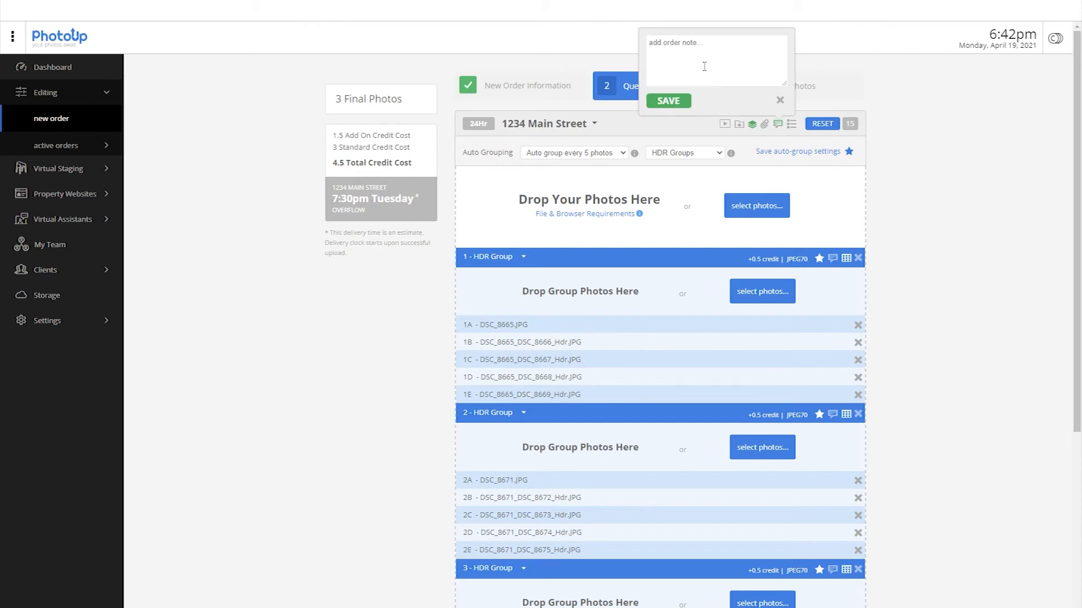
type("Batch Note")
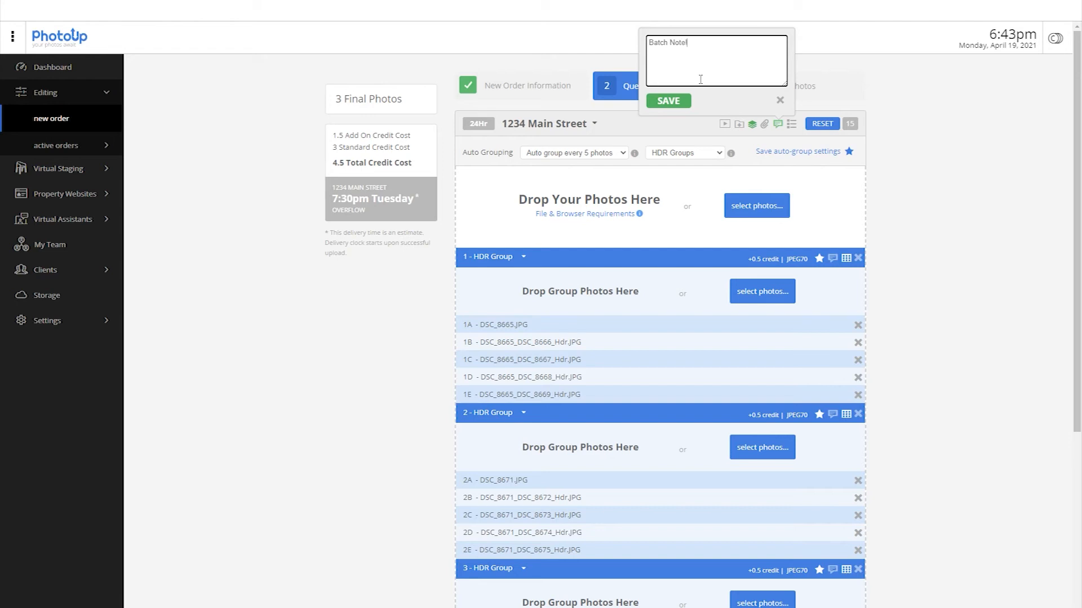
left_click(779, 100)
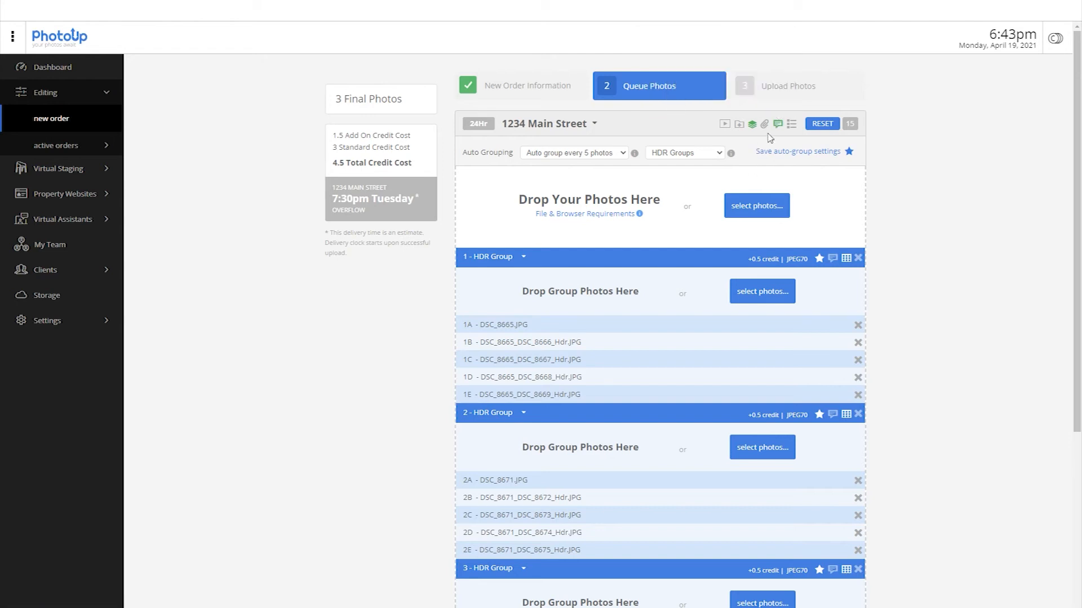
mouse_move(764, 124)
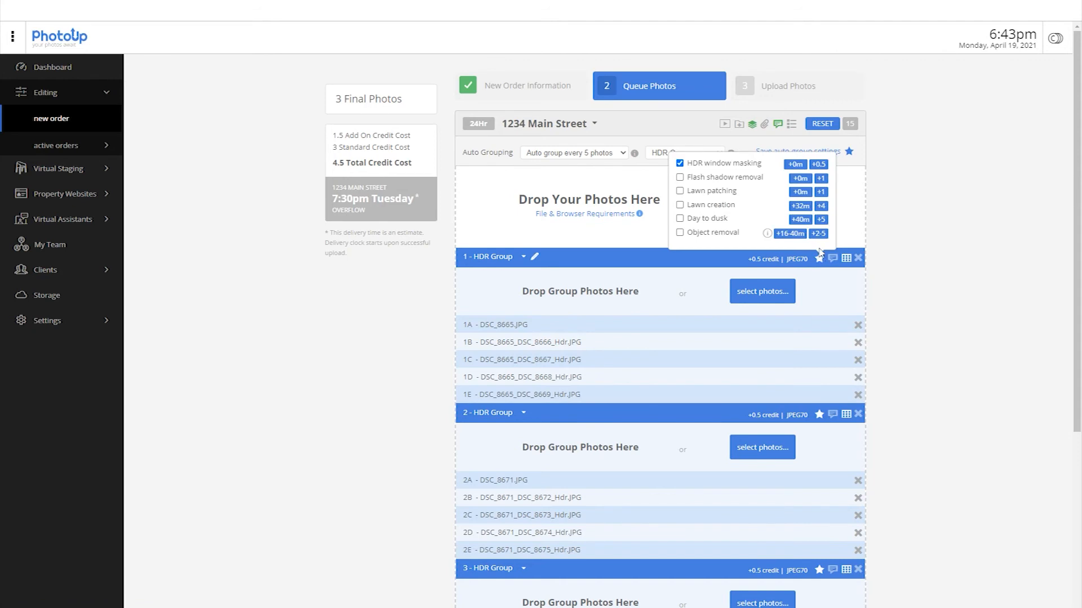
Try Flash shadow removal and Lawn patching on group 1, then remove them, keeping 4.5 credits.
left_click(681, 177)
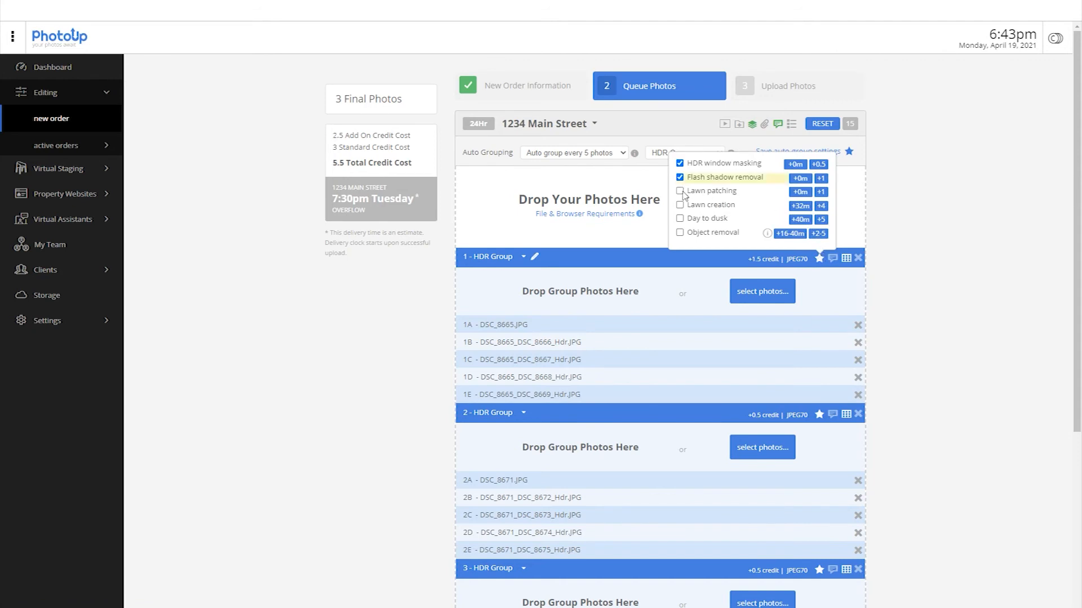
left_click(680, 192)
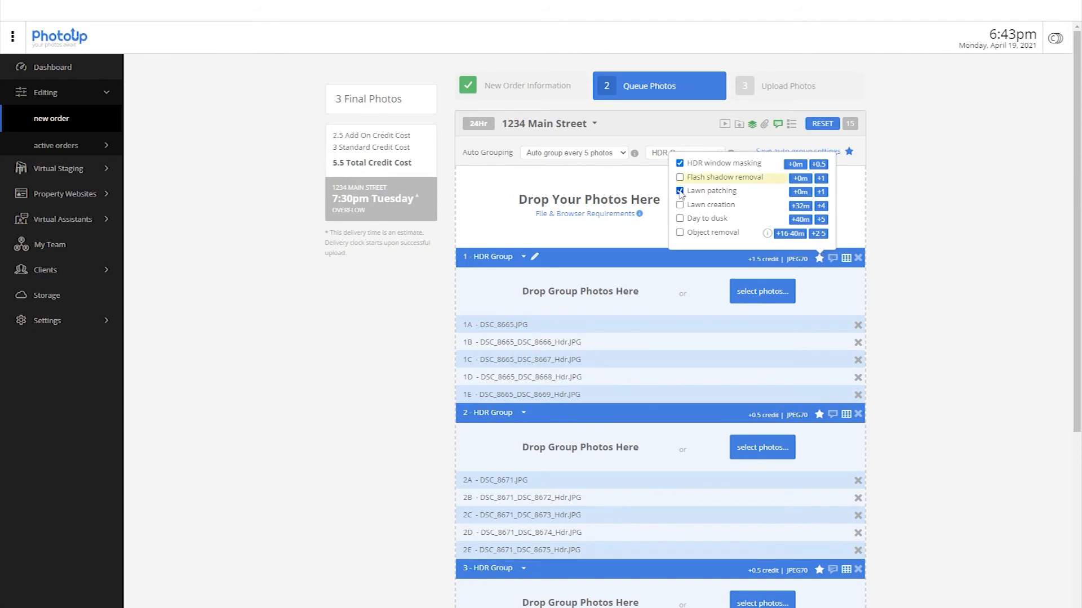
left_click(679, 192)
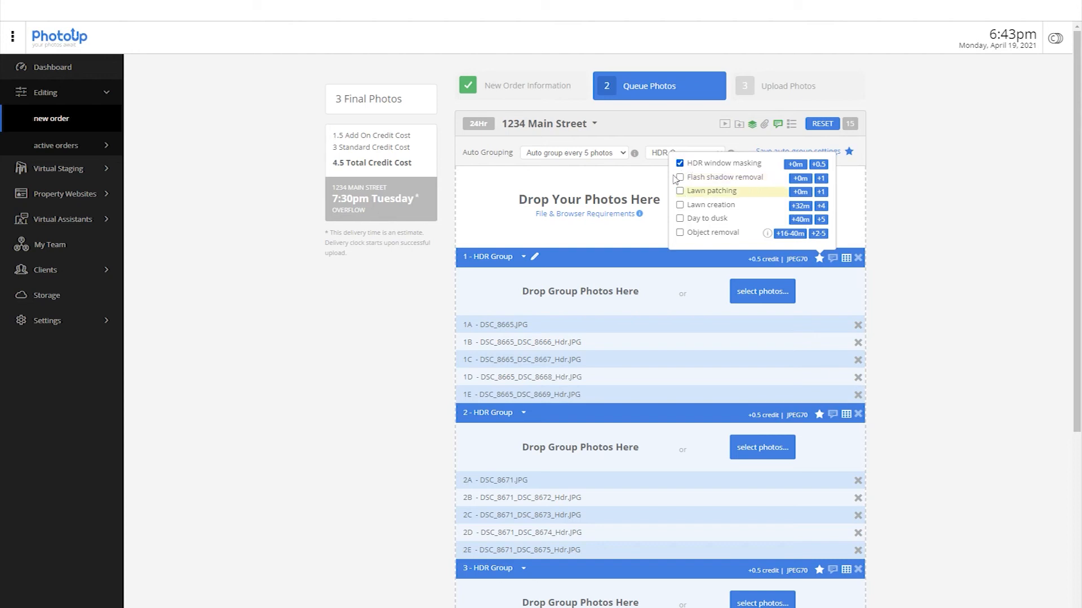
left_click(833, 259)
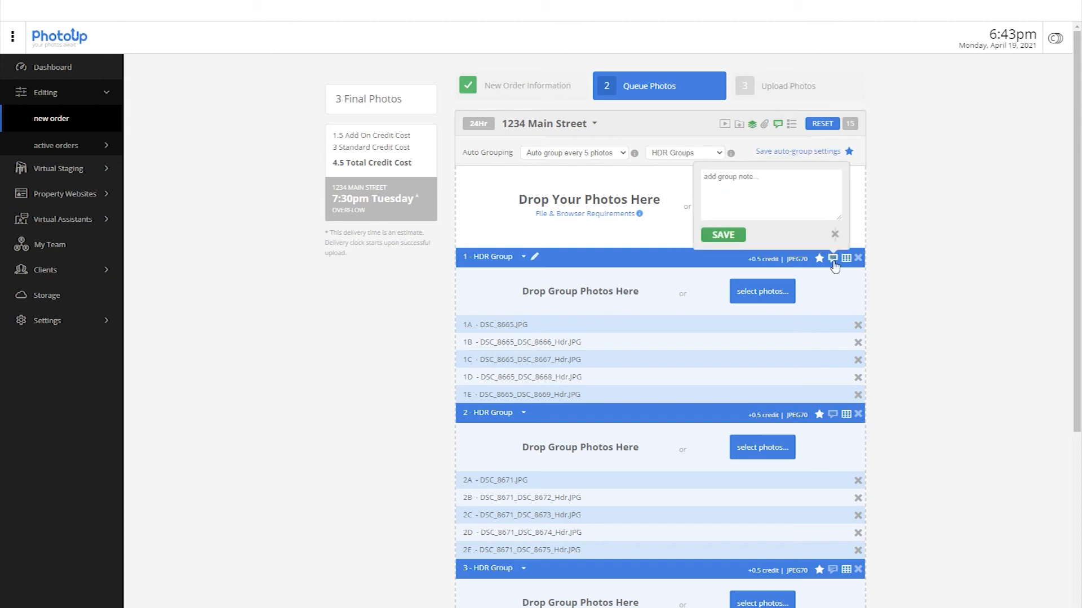
Write and save a group 1 note reading 'Individual note'.
left_click(771, 195)
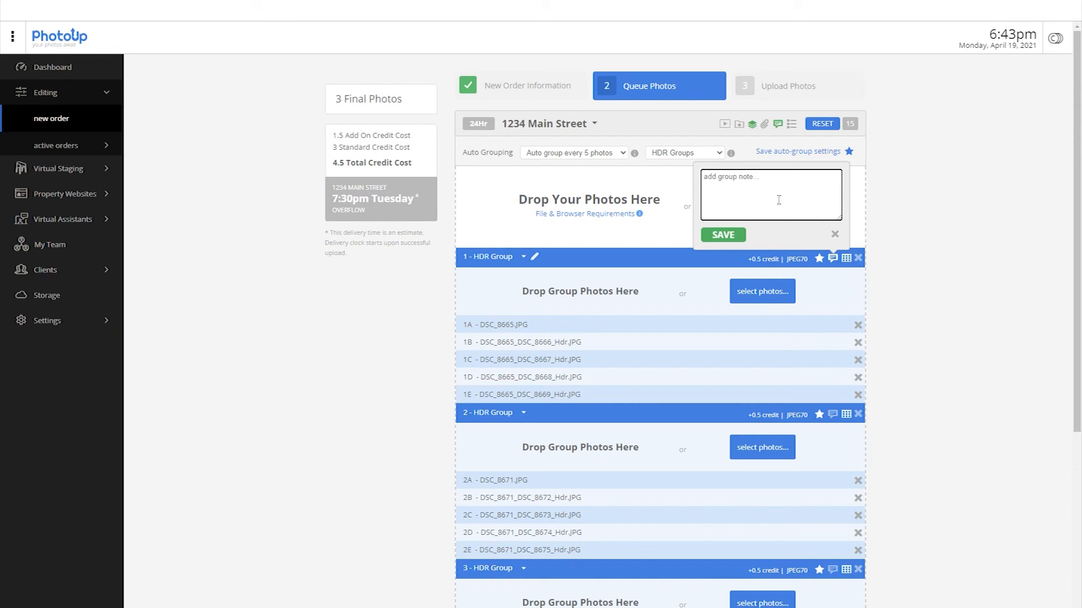
type("Individual note")
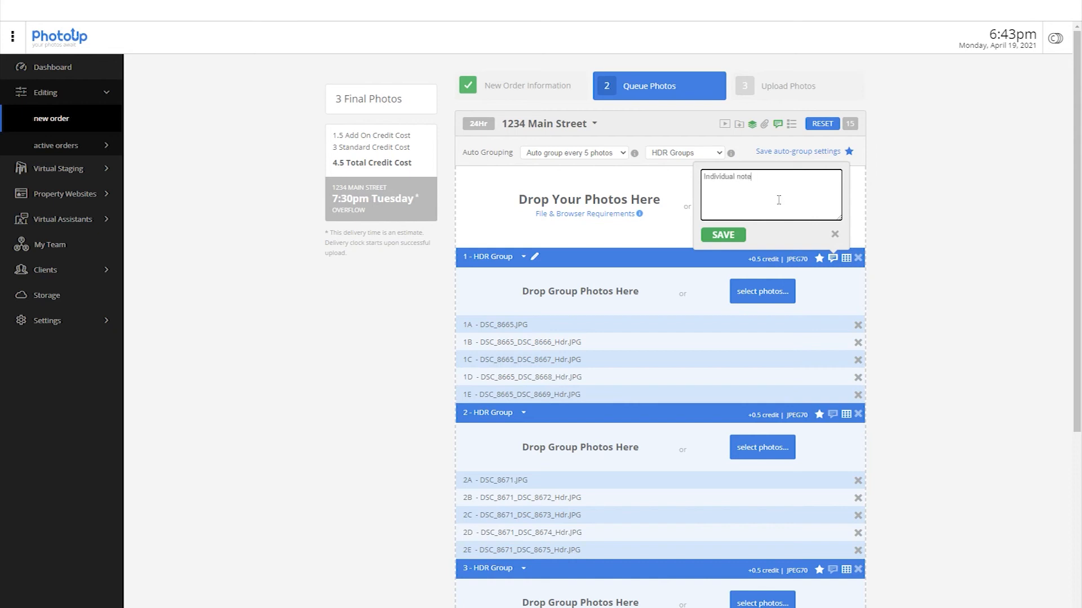
left_click(835, 234)
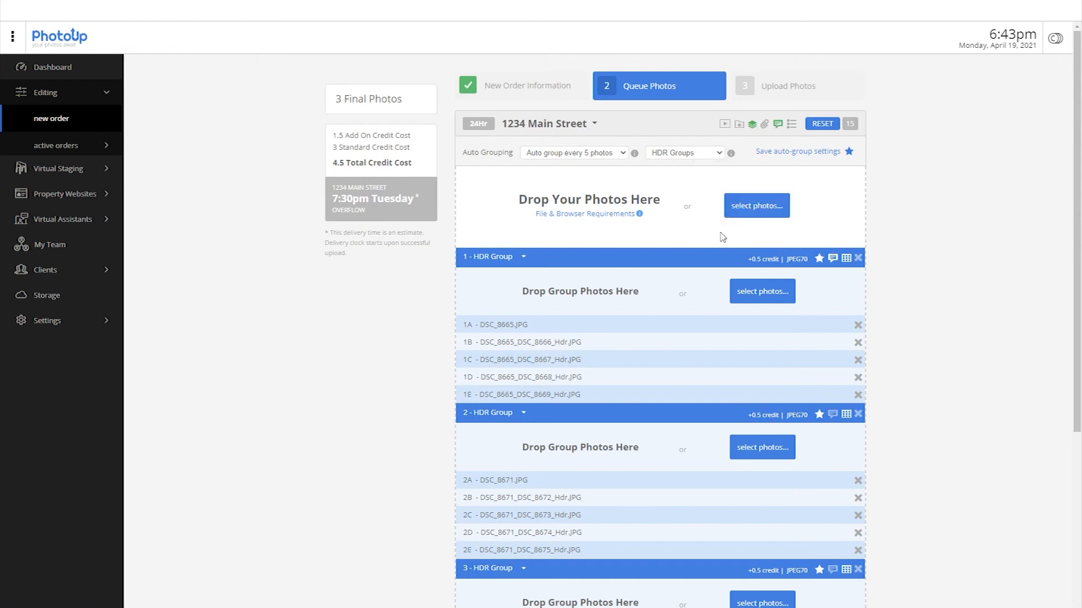
Confirm the queued photos with Yep! and start the upload.
scroll("down", 3)
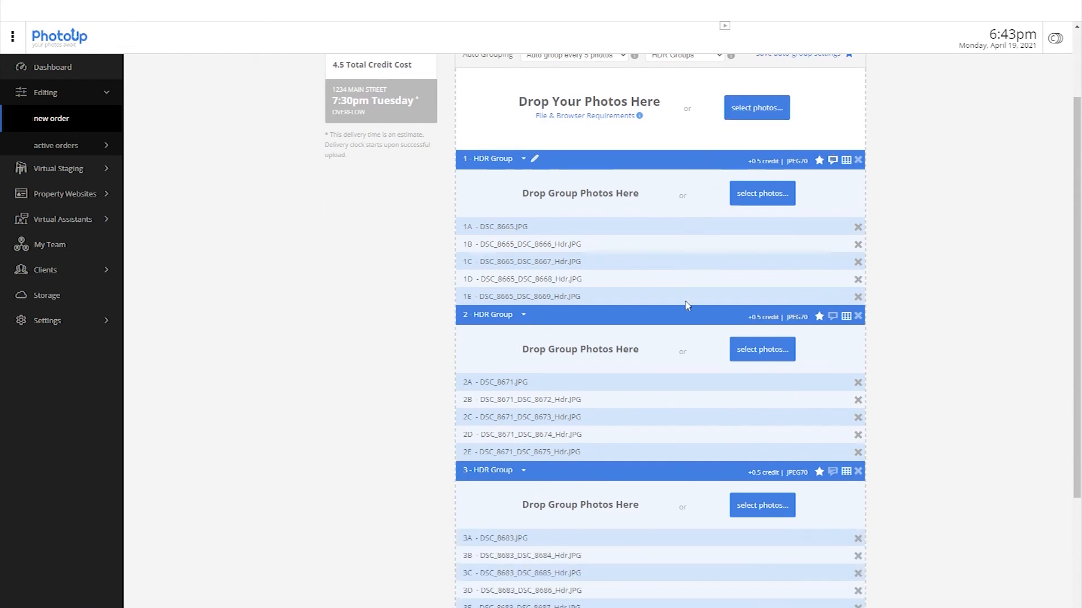
scroll("down", 3)
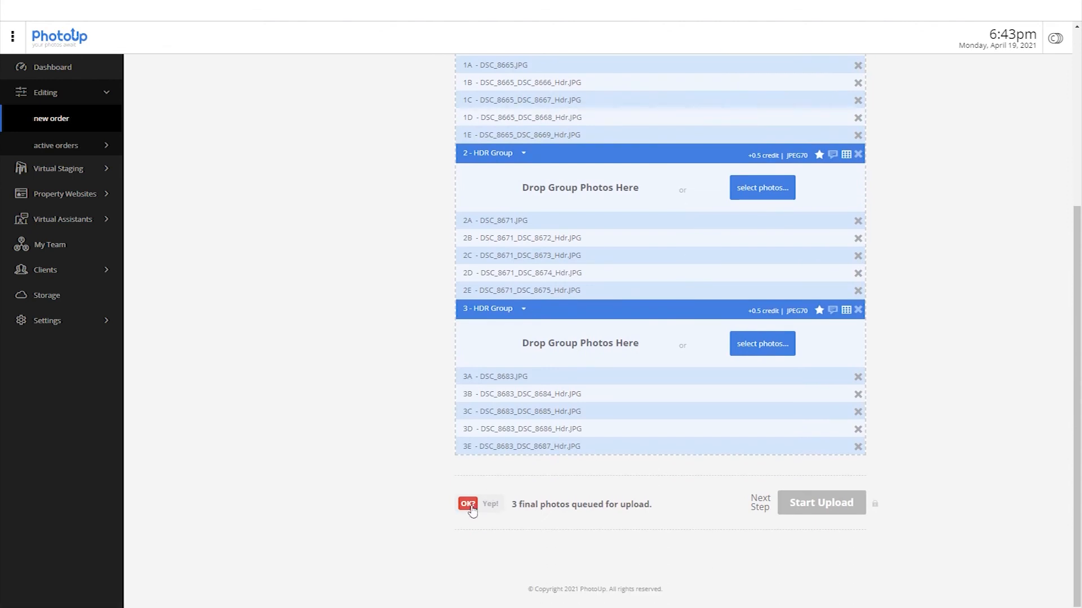
left_click(489, 505)
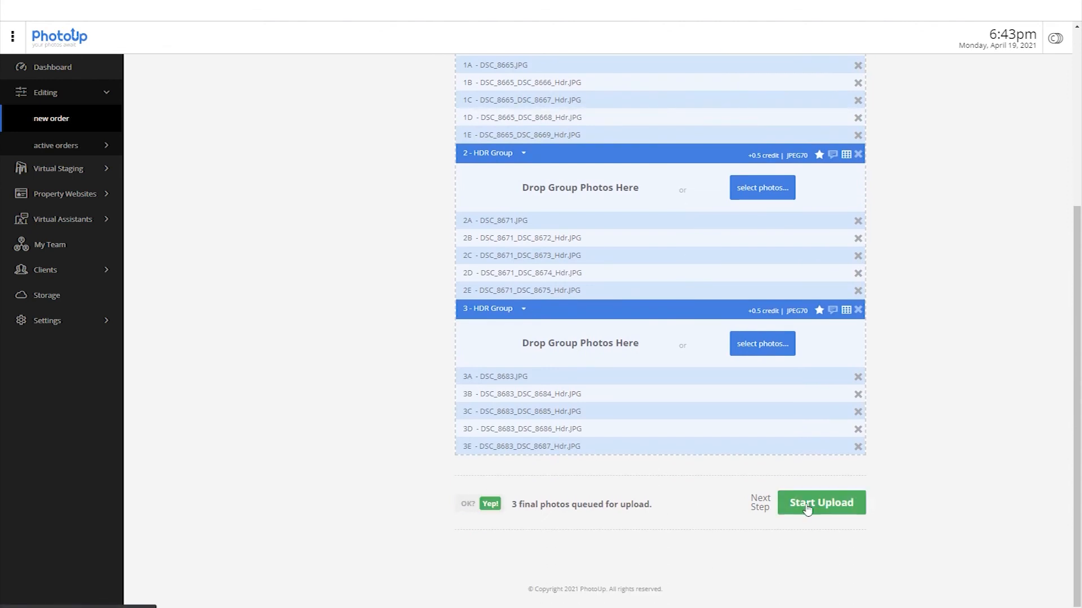
left_click(821, 502)
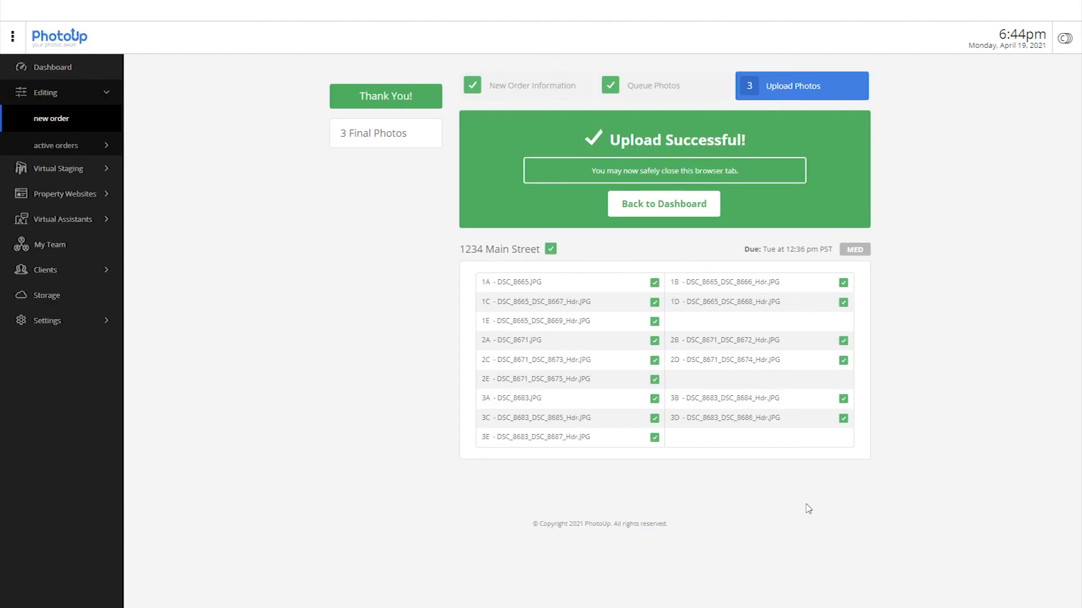
mouse_move(797, 214)
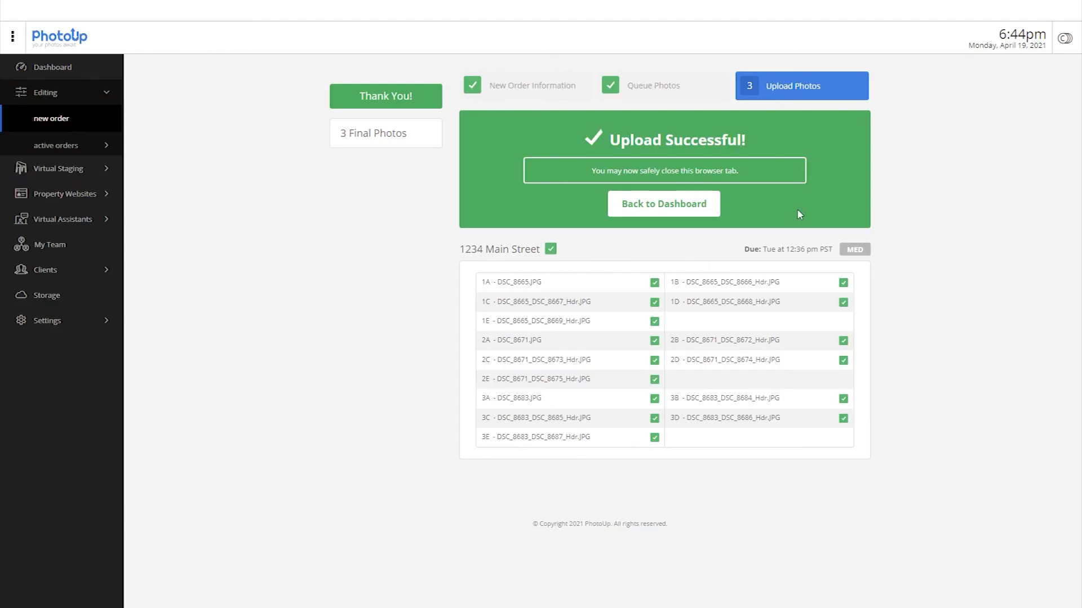